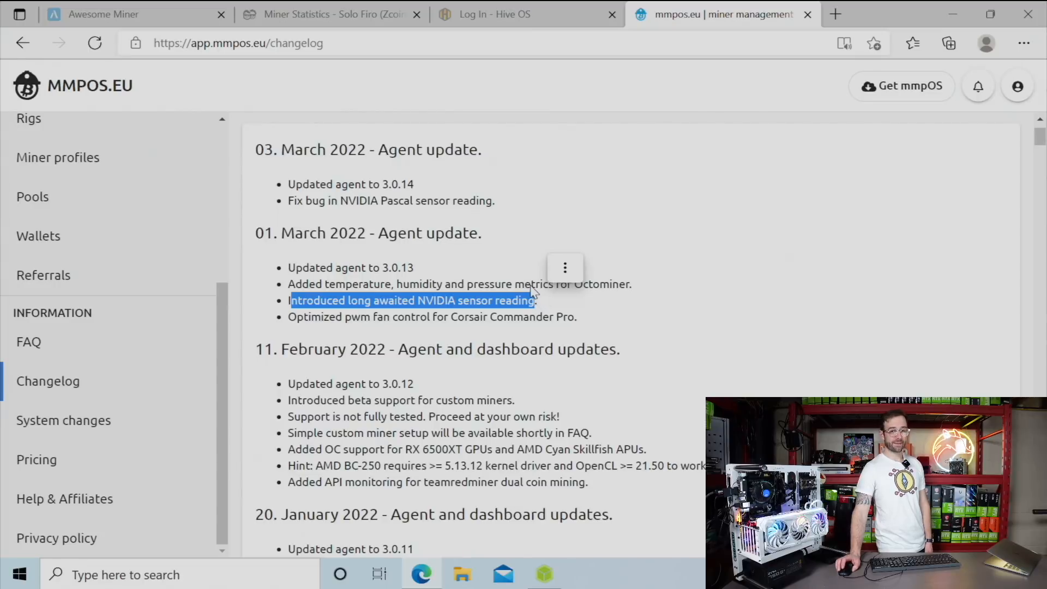
{"action": "mouse_move", "coordinate": [518, 288]}
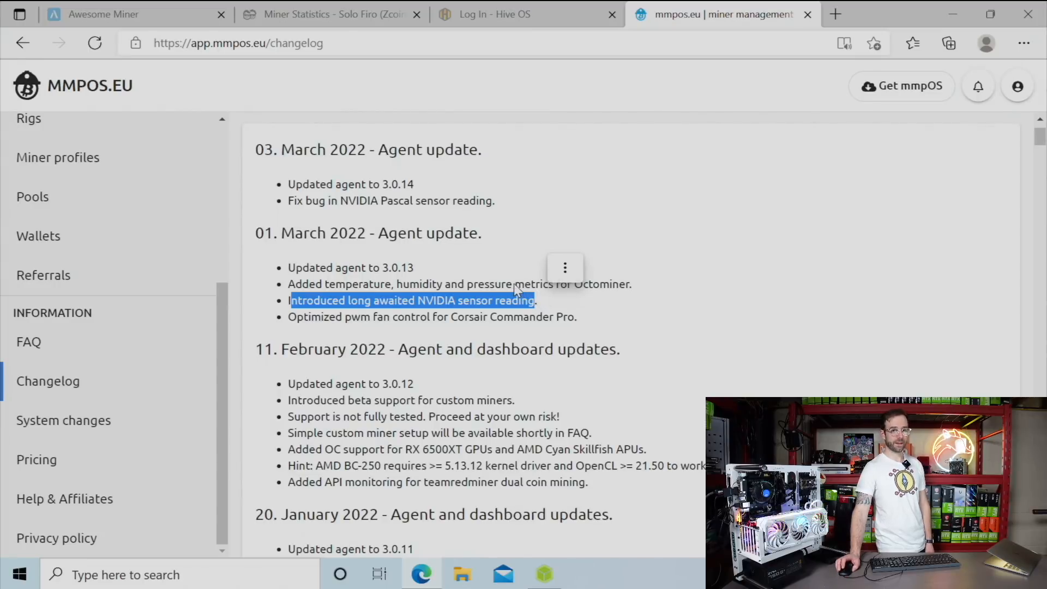
{"action": "mouse_move", "coordinate": [484, 273]}
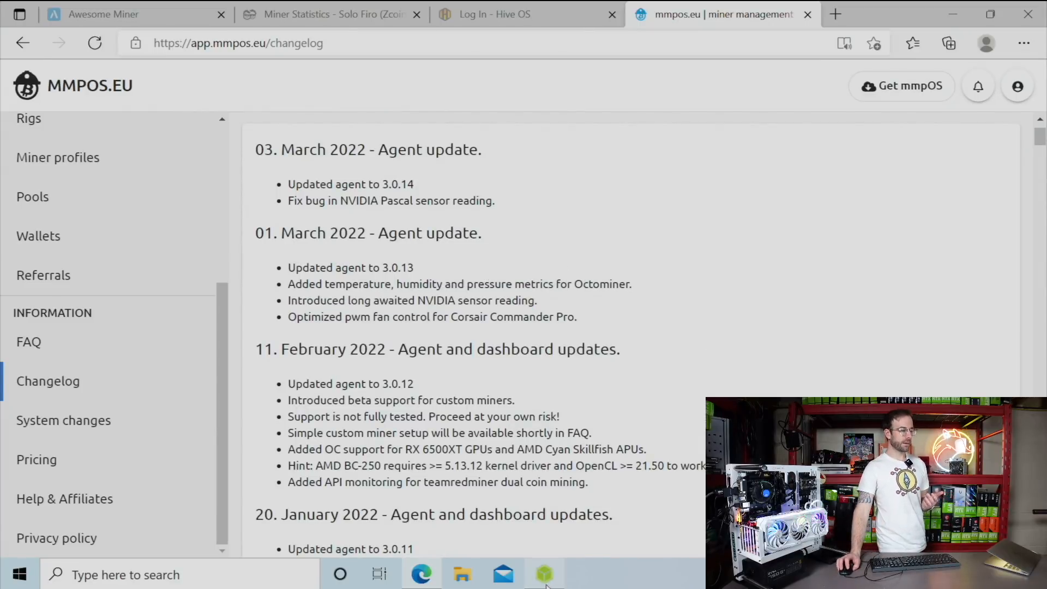
Flash mmp-latest.img onto the 120 GB Kingston drive with balenaEtcher.
{"action": "left_click", "coordinate": [544, 574]}
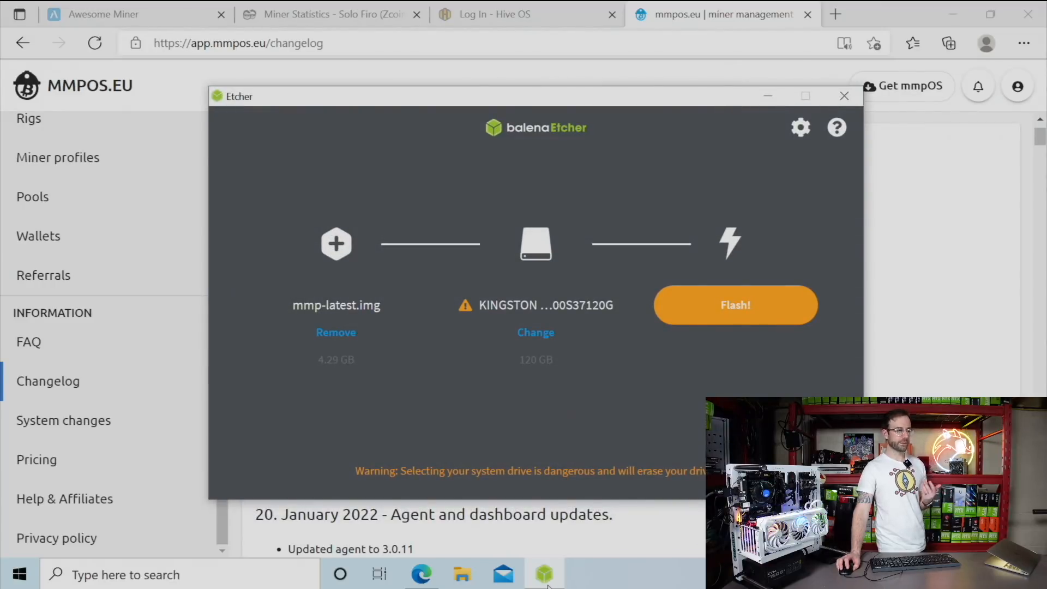
{"action": "mouse_move", "coordinate": [434, 301]}
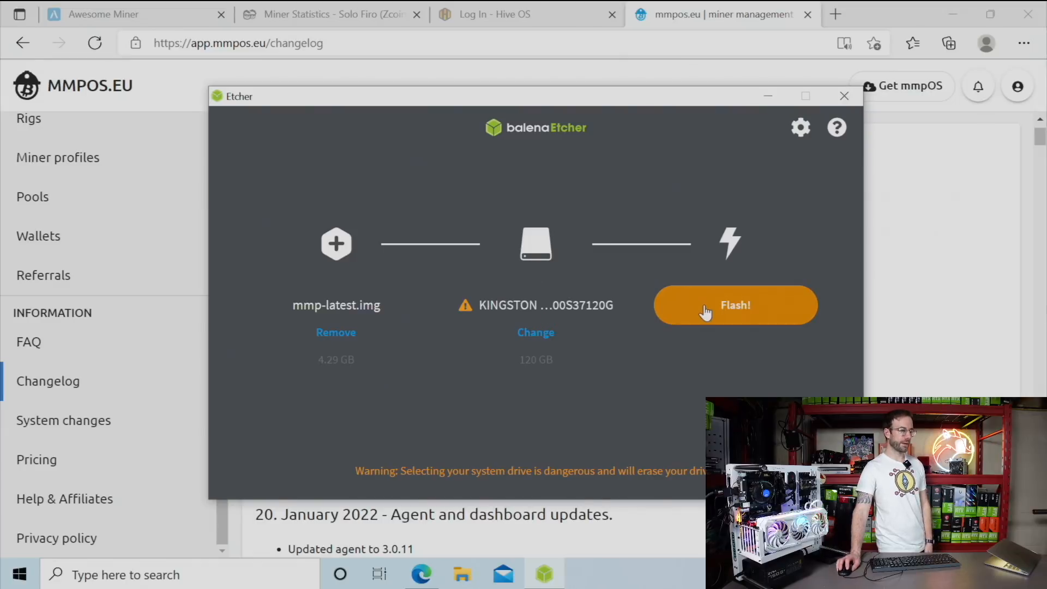
{"action": "left_click", "coordinate": [735, 306]}
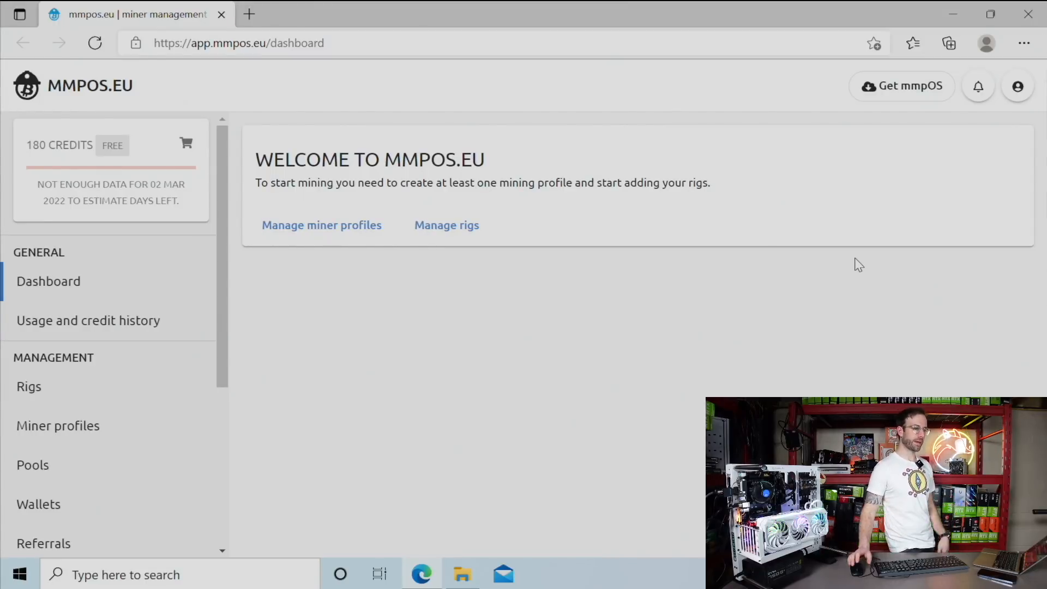
Generate and download autoconf.txt for rig hostname 3090, then show it in Downloads.
{"action": "left_click", "coordinate": [901, 86]}
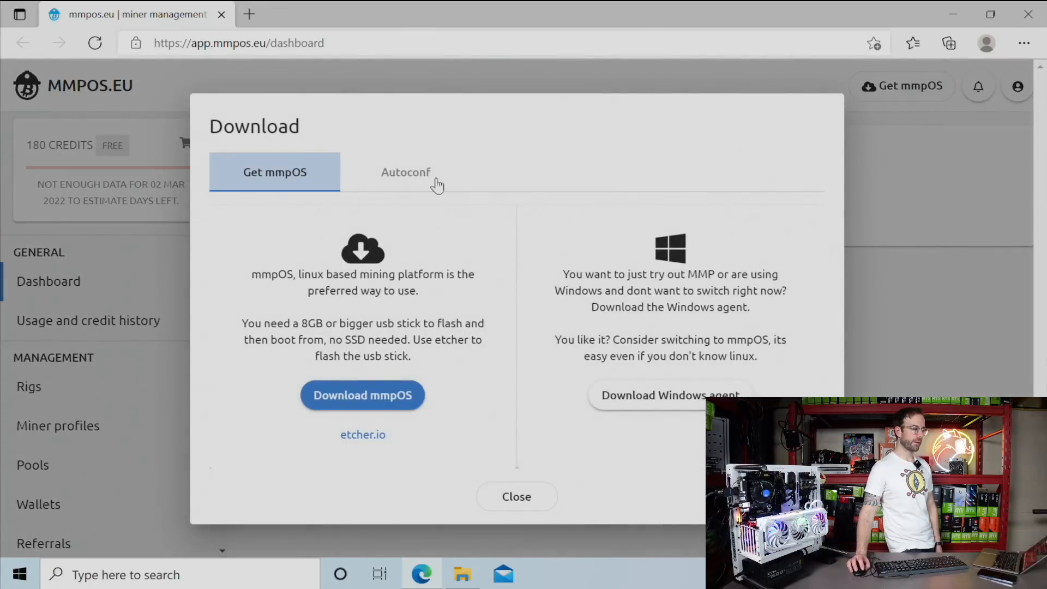
{"action": "left_click", "coordinate": [405, 172]}
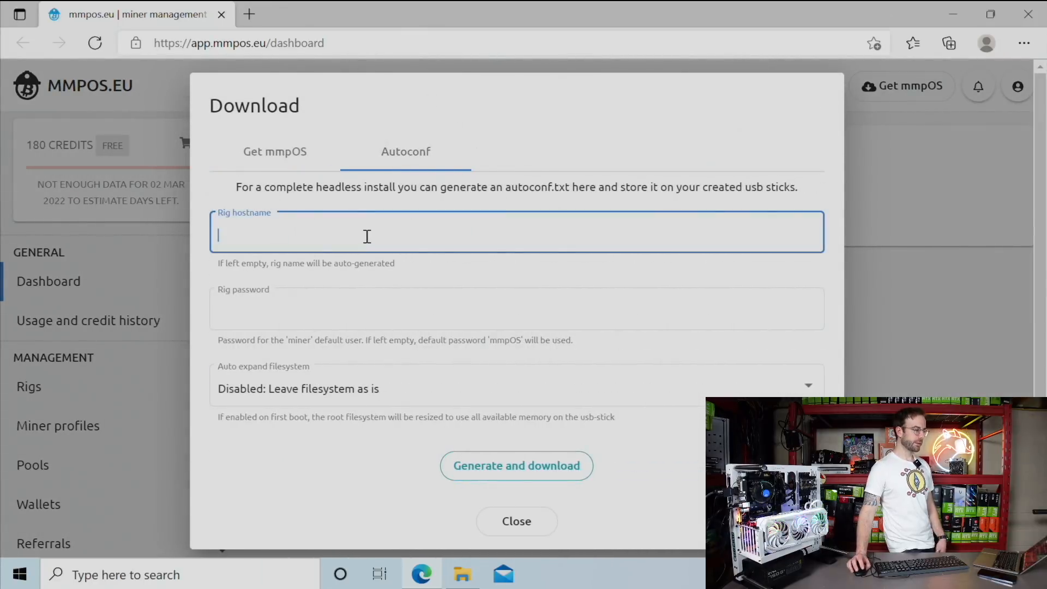
{"action": "type", "text": "3090"}
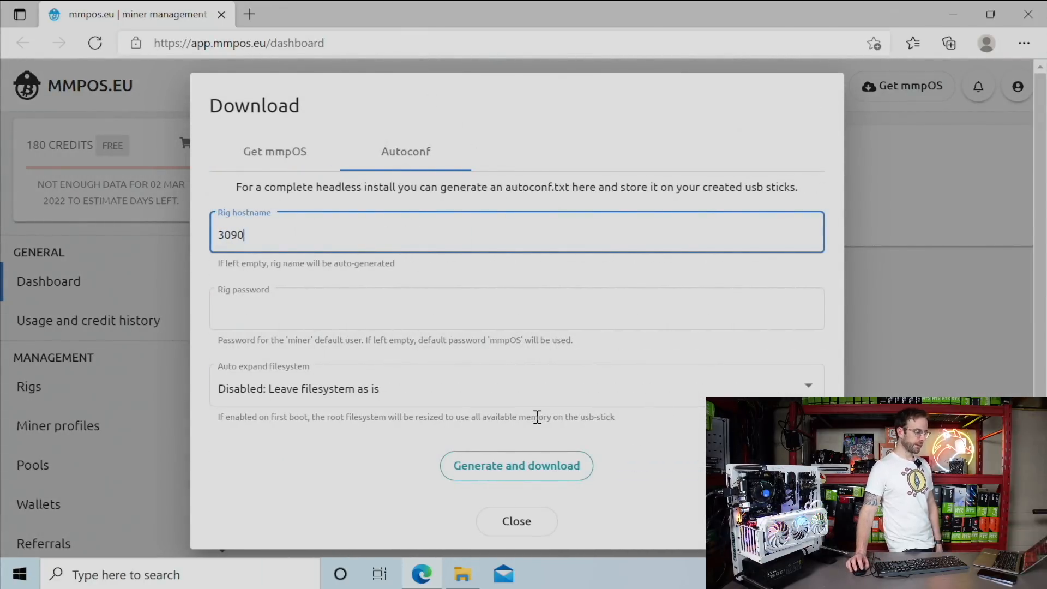
{"action": "left_click", "coordinate": [515, 465]}
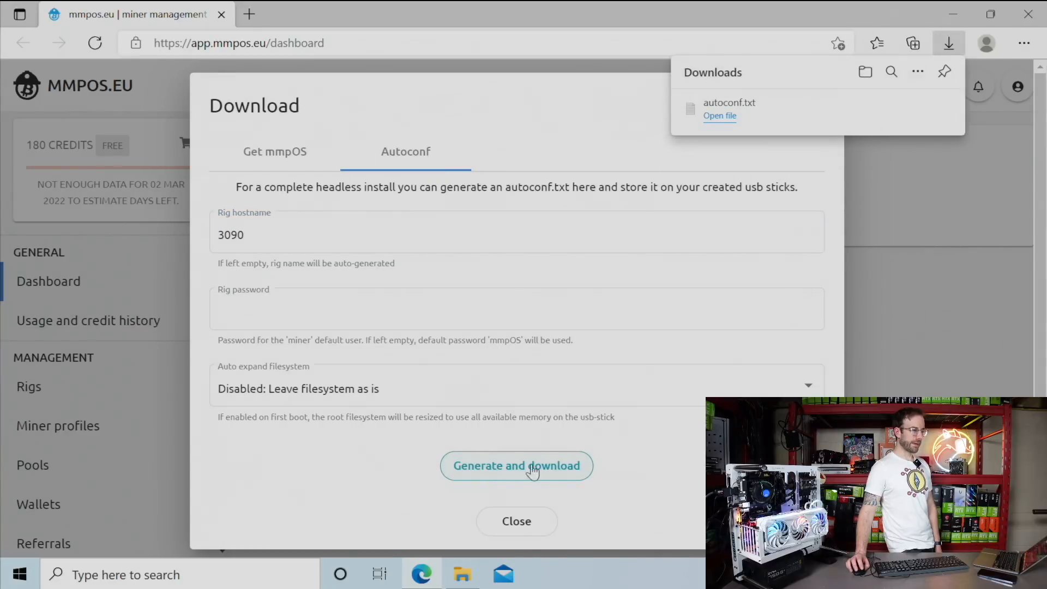
{"action": "left_click", "coordinate": [720, 115]}
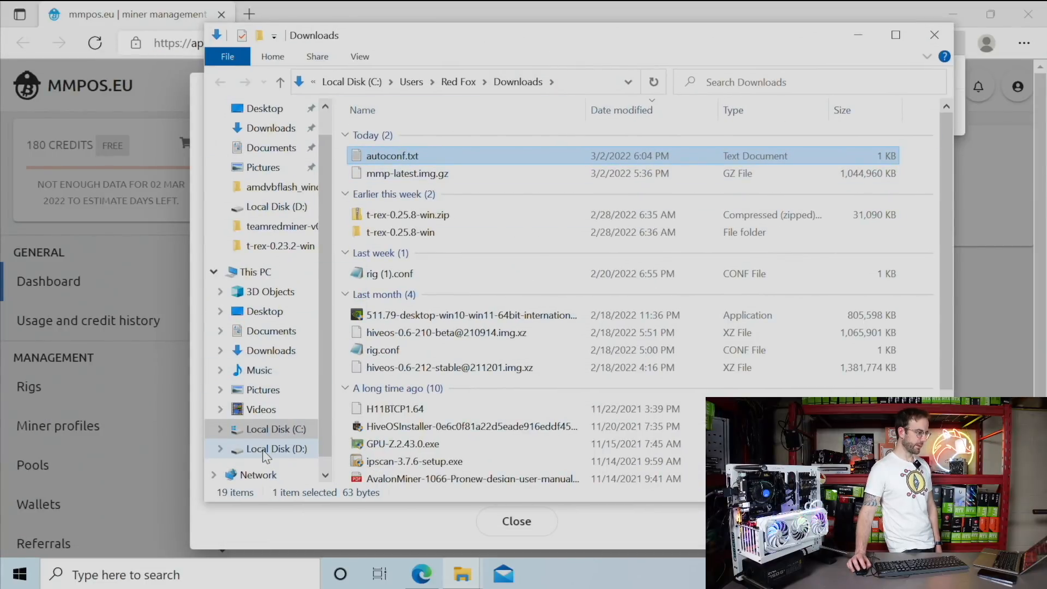
Confirm autoconf.txt is on Local Disk (D:) and close File Explorer.
{"action": "left_click", "coordinate": [271, 449]}
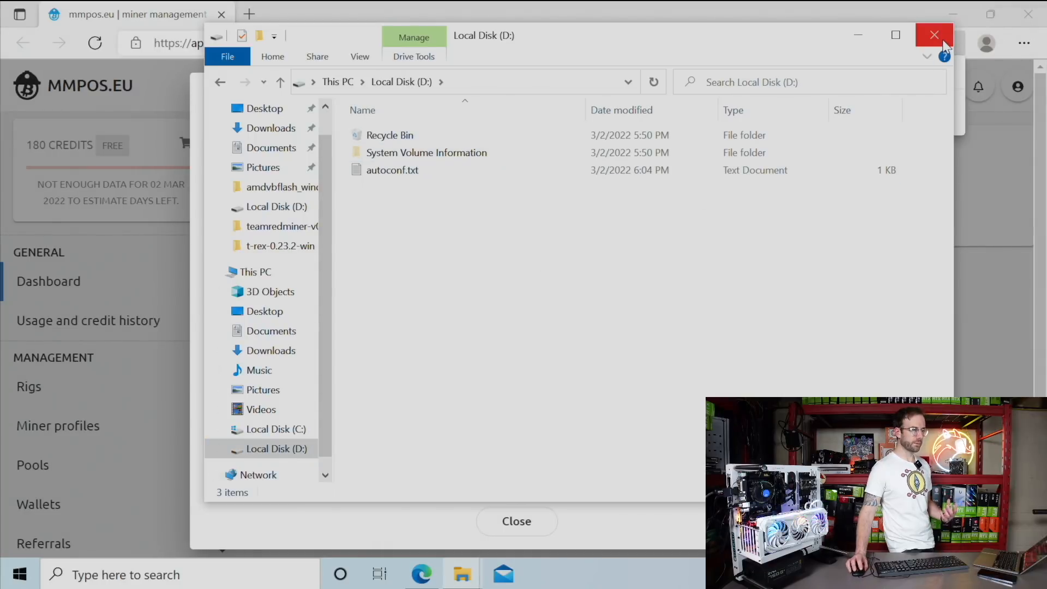
{"action": "left_click", "coordinate": [934, 35]}
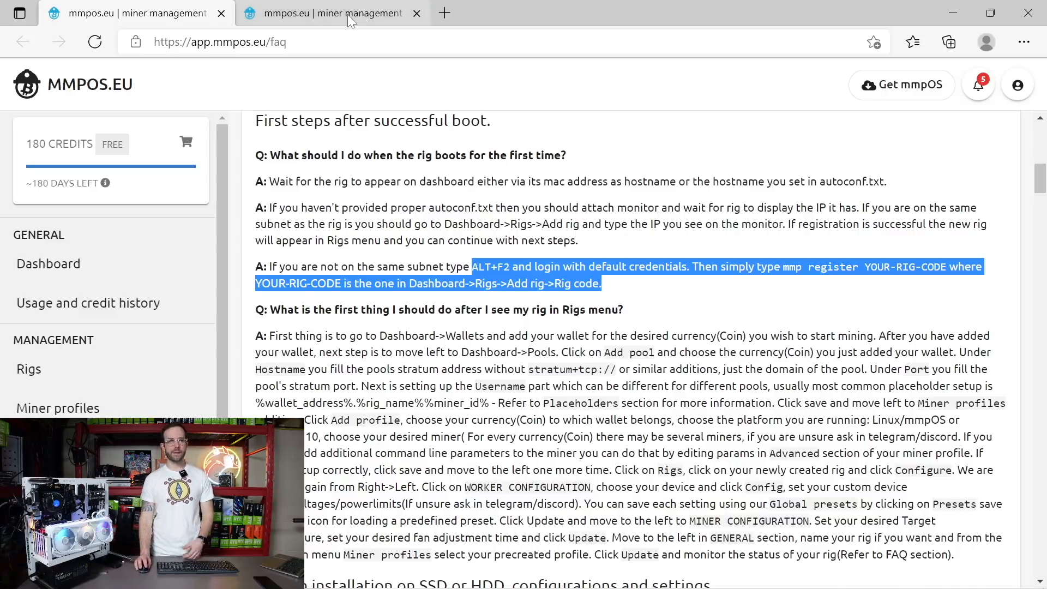
Switch to the second dashboard tab after reading the first-steps FAQ.
{"action": "left_click", "coordinate": [29, 369]}
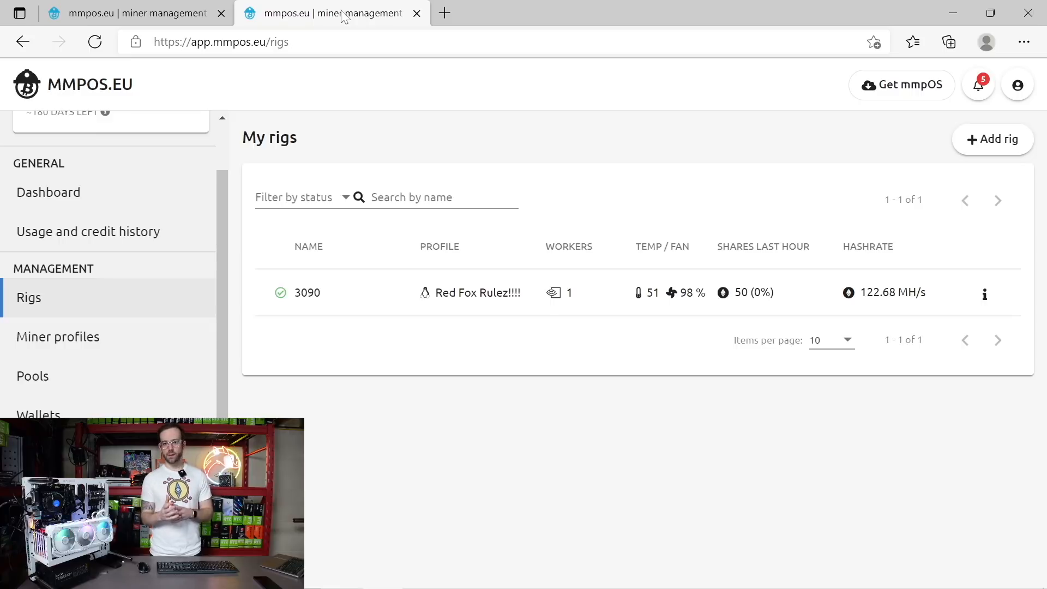
{"action": "mouse_move", "coordinate": [369, 299]}
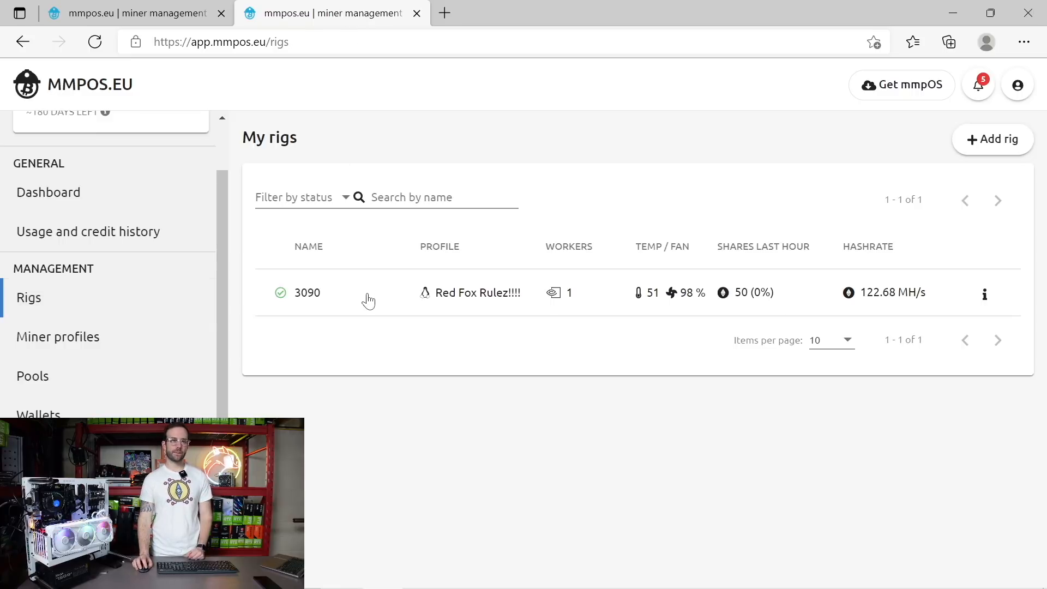
Open rig 3090's details, review the RTX 3090 table, and return to the overview.
{"action": "left_click", "coordinate": [307, 292]}
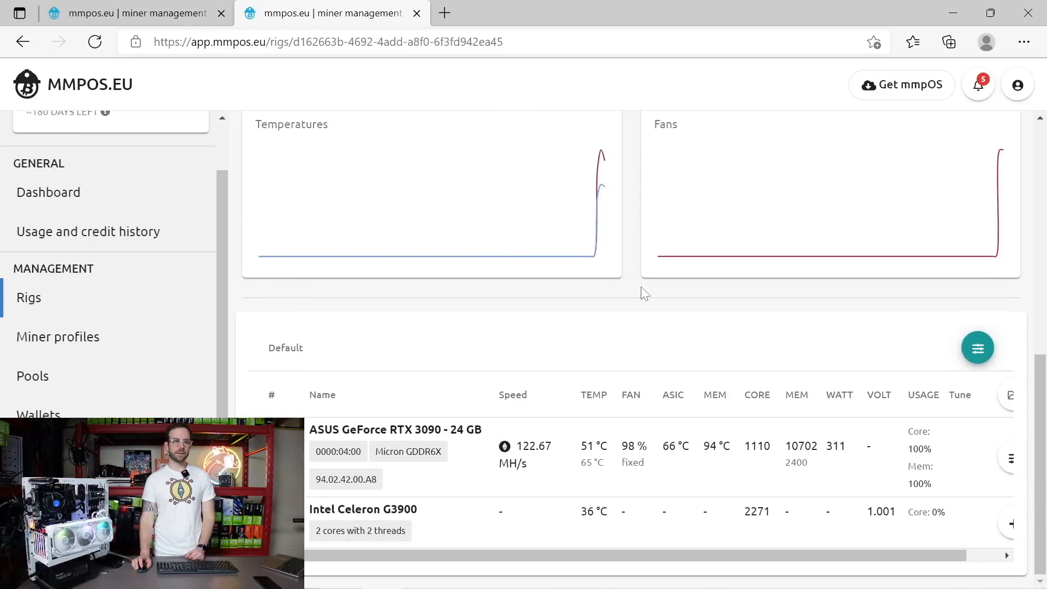
{"action": "mouse_move", "coordinate": [630, 279]}
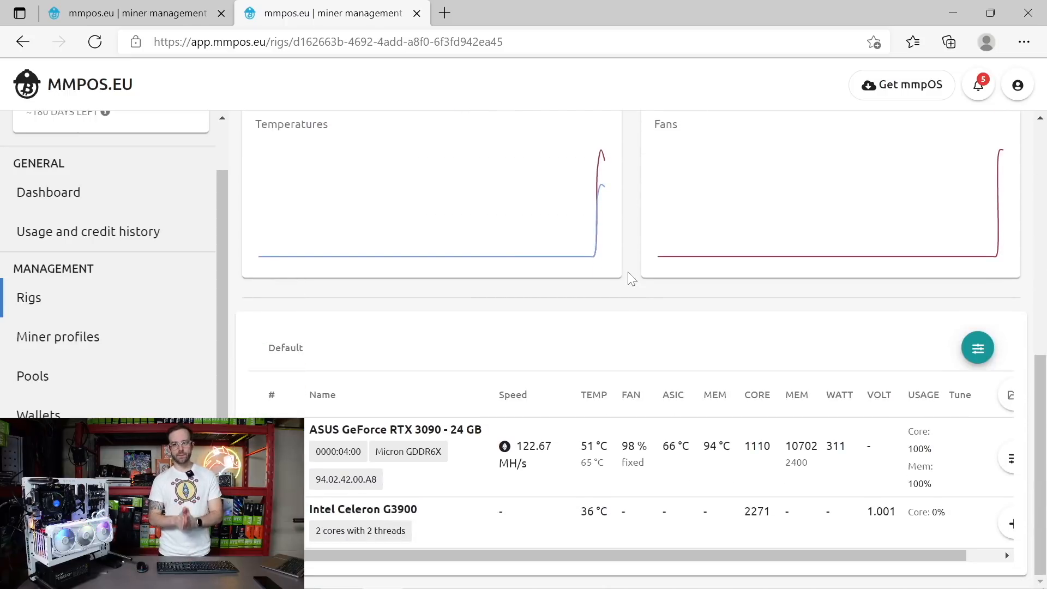
{"action": "mouse_move", "coordinate": [704, 453]}
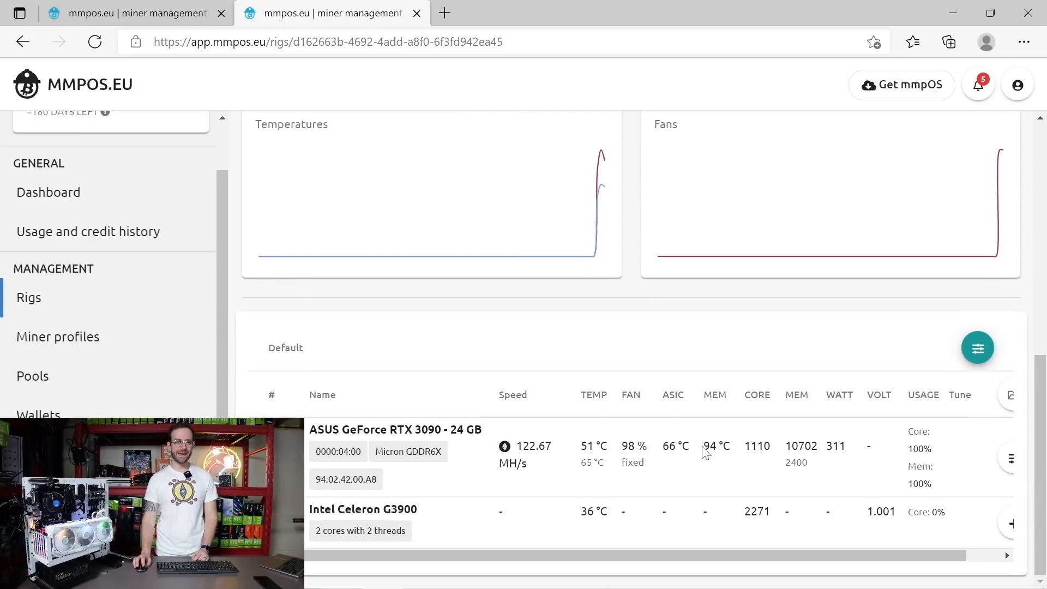
{"action": "mouse_move", "coordinate": [697, 357]}
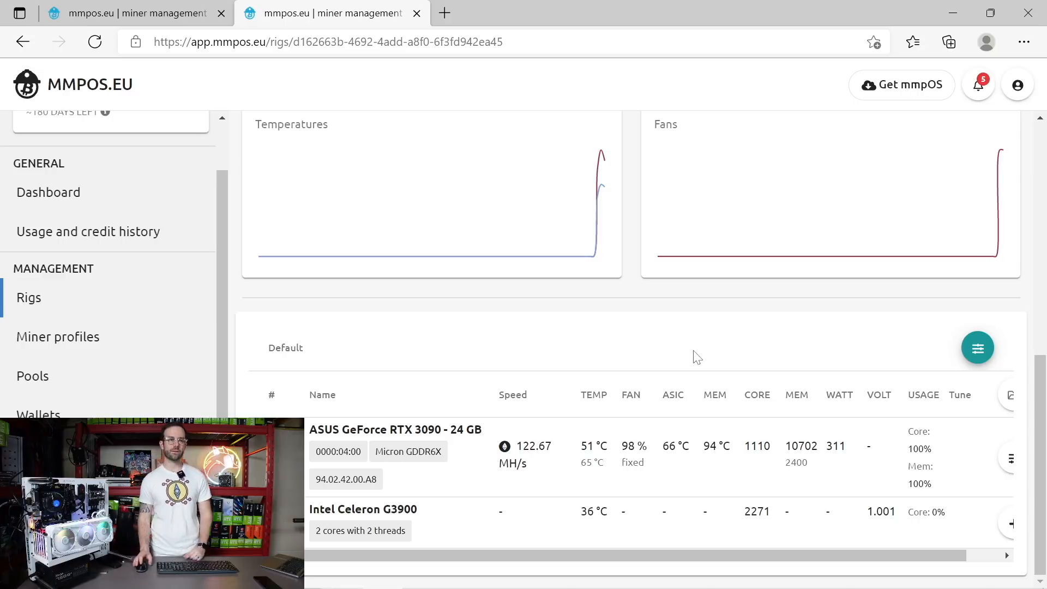
{"action": "scroll", "scroll_direction": "up", "scroll_amount": 3}
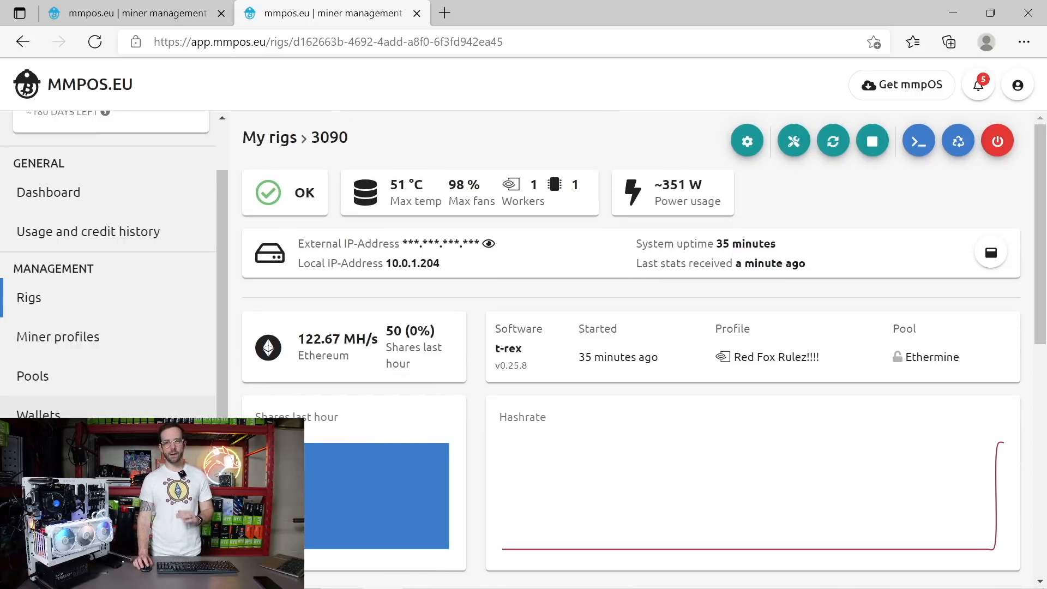
Browse the Wallets and Pools pages, ending on Miner profiles showing Red Fox Rulez!!!!
{"action": "left_click", "coordinate": [39, 414]}
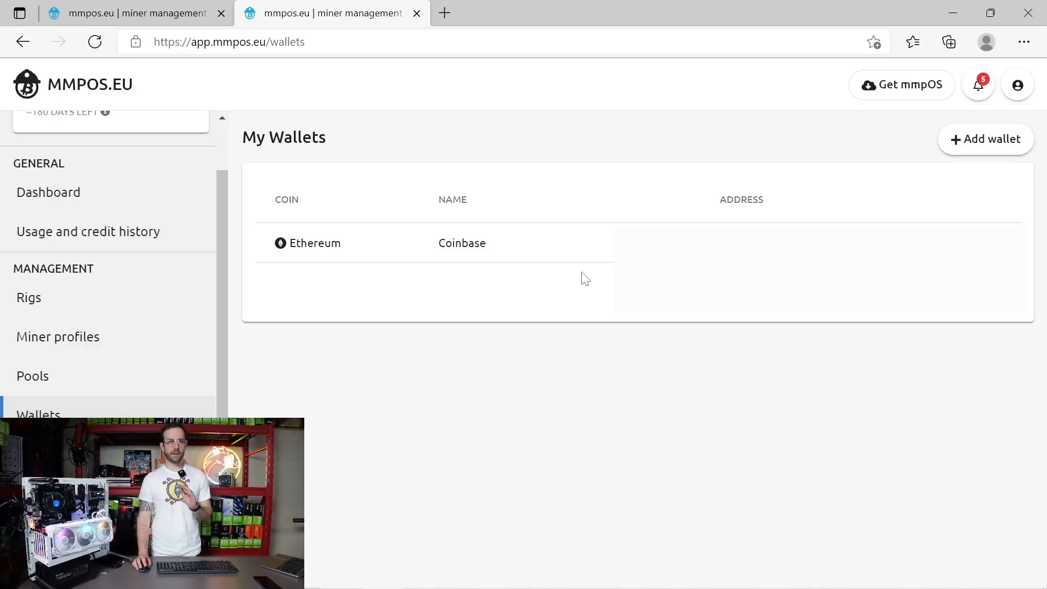
{"action": "left_click", "coordinate": [32, 376]}
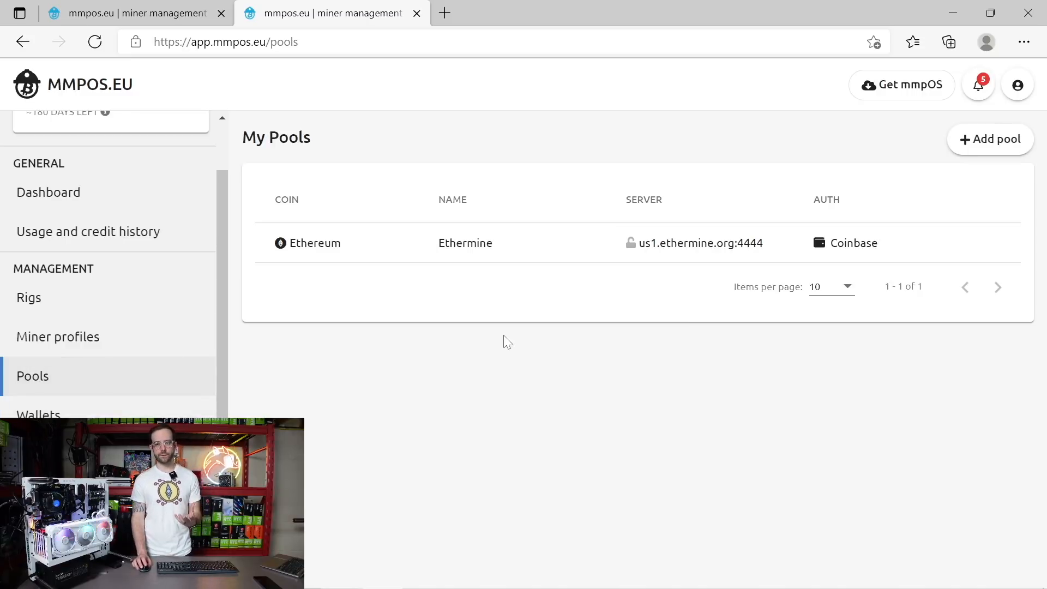
{"action": "mouse_move", "coordinate": [100, 337]}
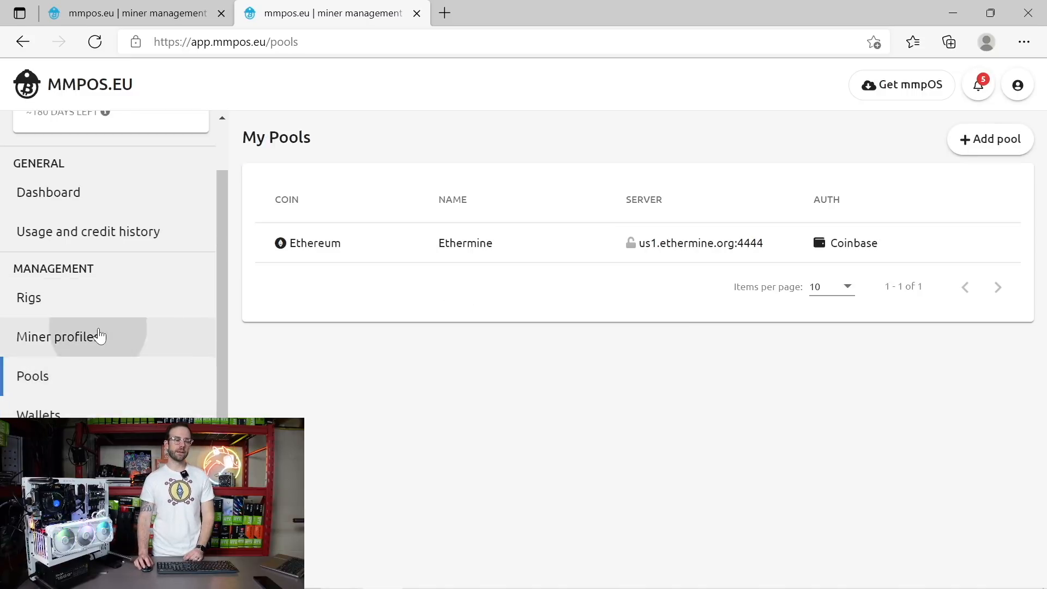
{"action": "left_click", "coordinate": [58, 336]}
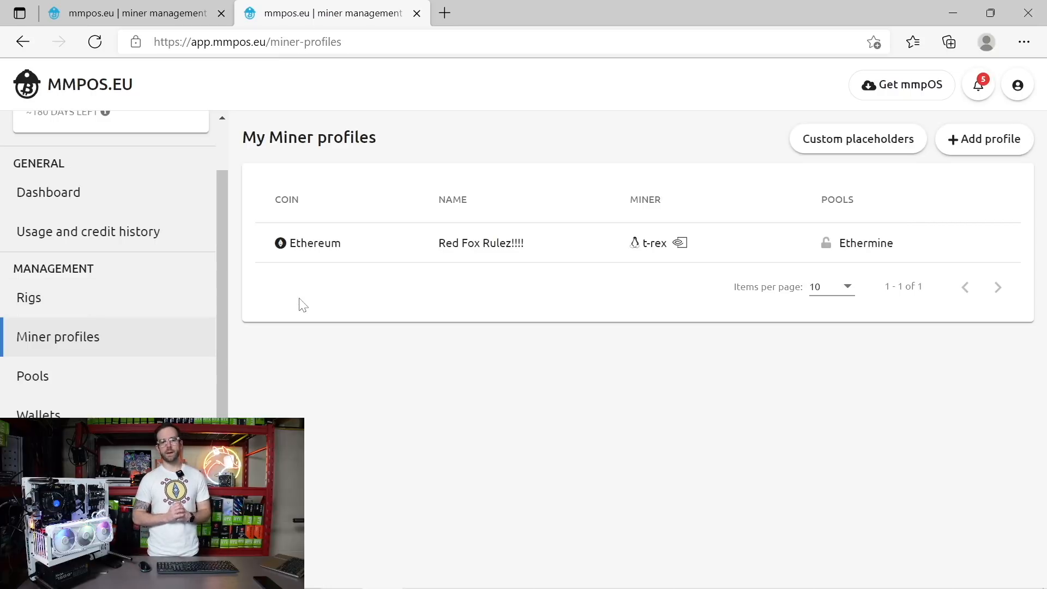
{"action": "mouse_move", "coordinate": [400, 242]}
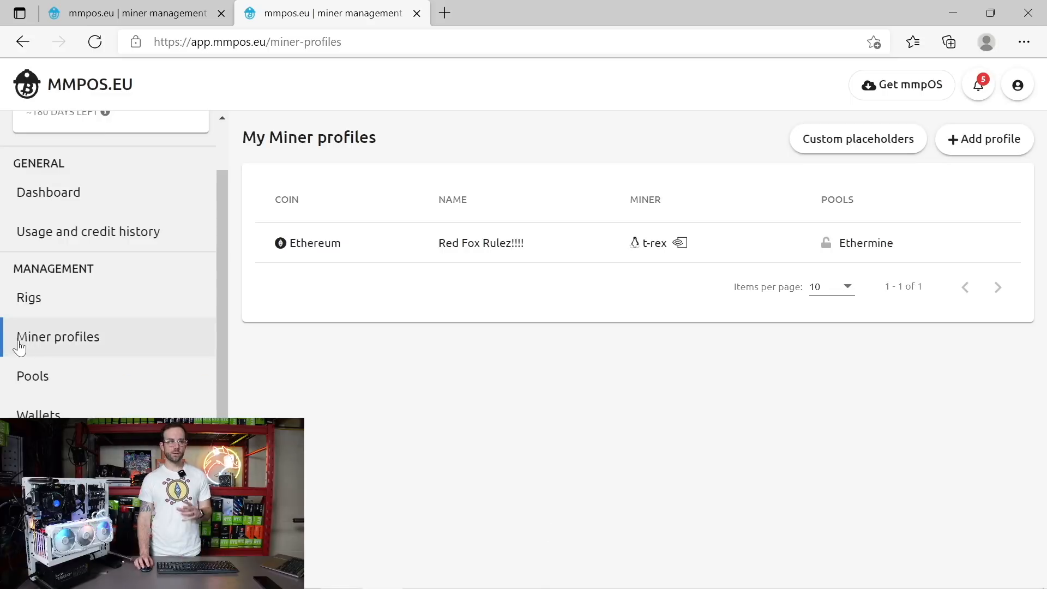
Check rig 3090's miner profile dialog and keep Red Fox Rulez!!!! selected.
{"action": "left_click", "coordinate": [28, 297]}
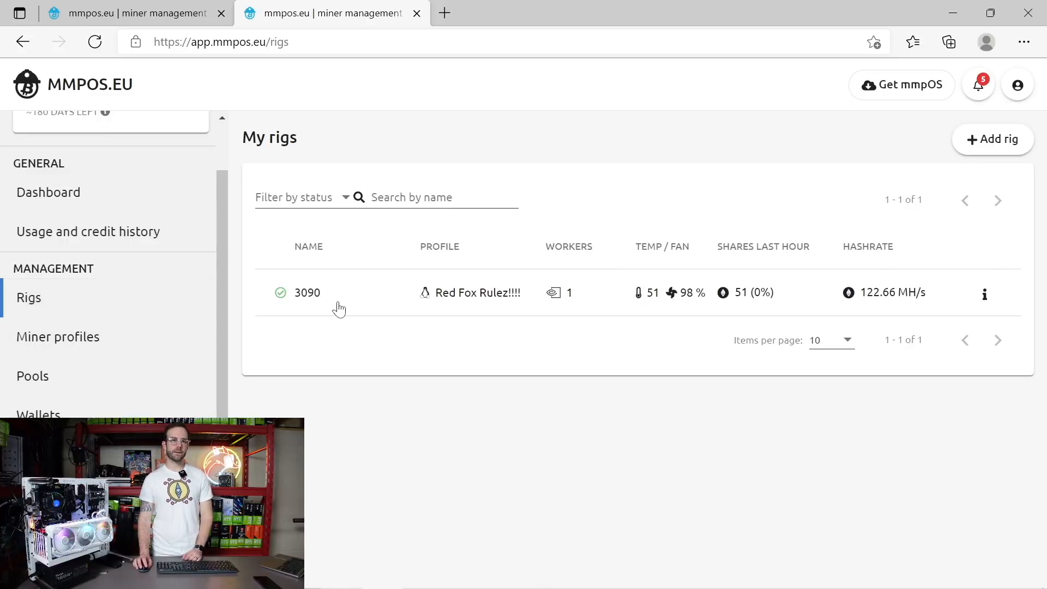
{"action": "left_click", "coordinate": [306, 293]}
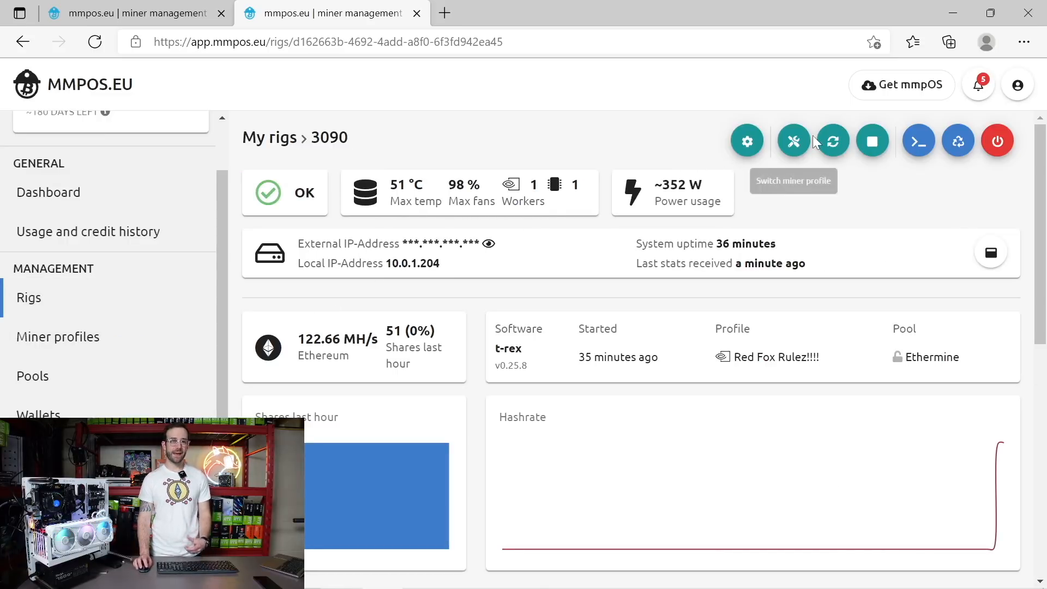
{"action": "left_click", "coordinate": [793, 140]}
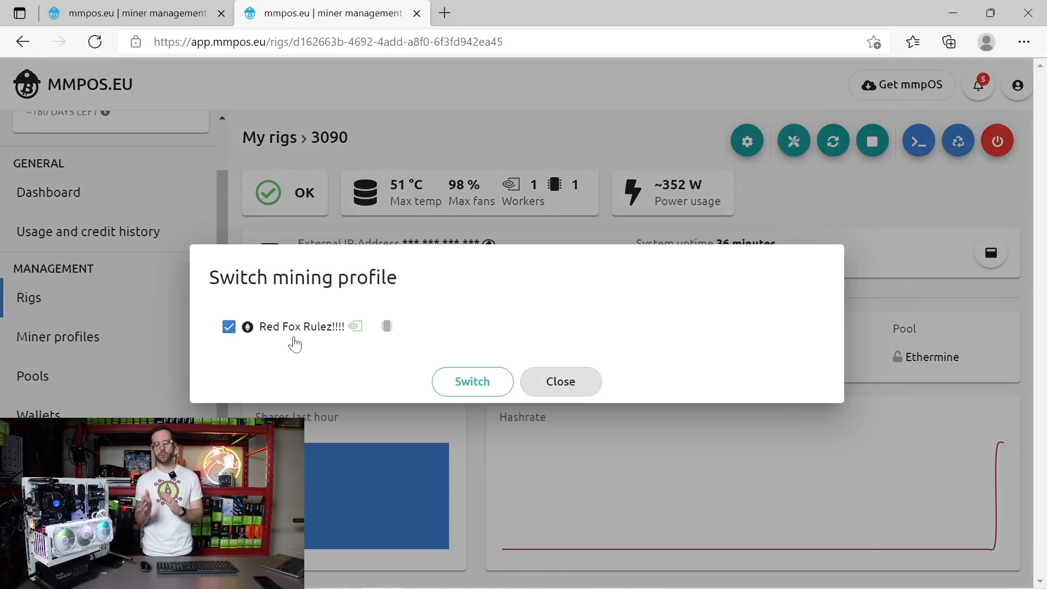
{"action": "mouse_move", "coordinate": [301, 341]}
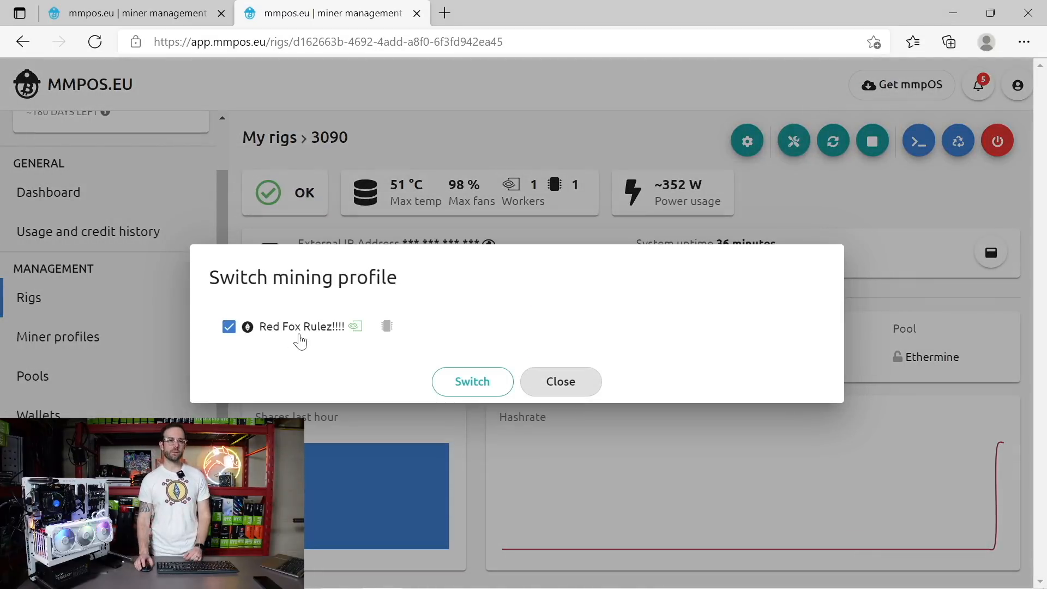
{"action": "left_click", "coordinate": [560, 381]}
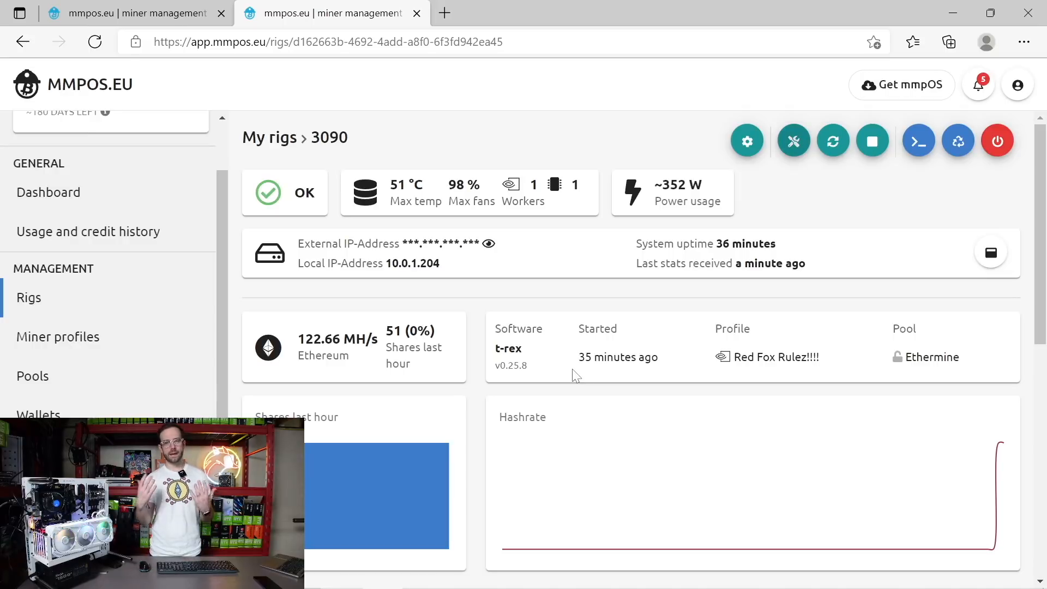
{"action": "mouse_move", "coordinate": [554, 396]}
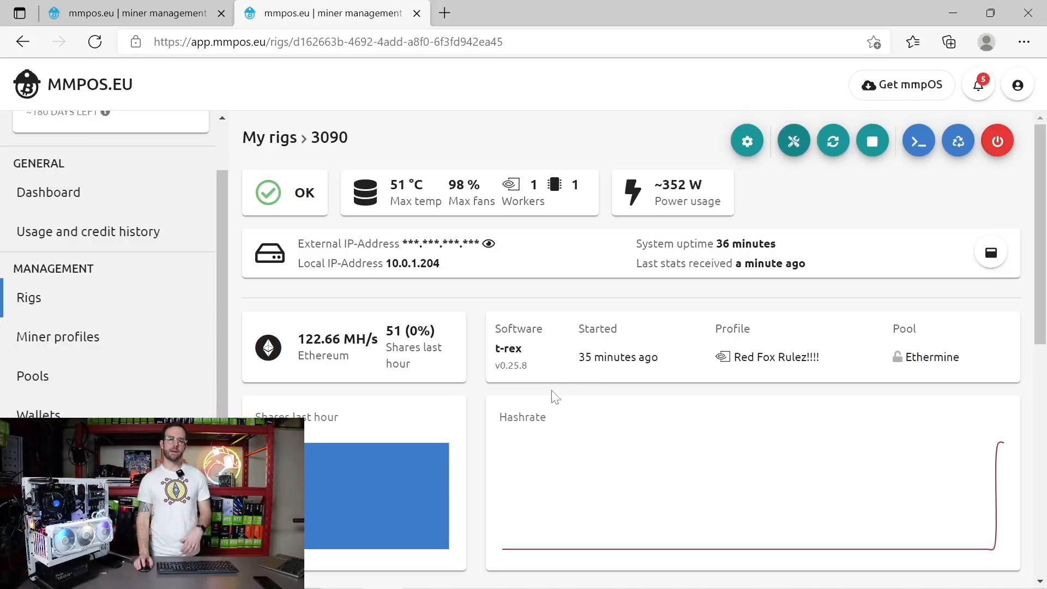
Scroll to rig 3090's RTX 3090 device table and across its columns.
{"action": "scroll", "scroll_direction": "down", "scroll_amount": 3}
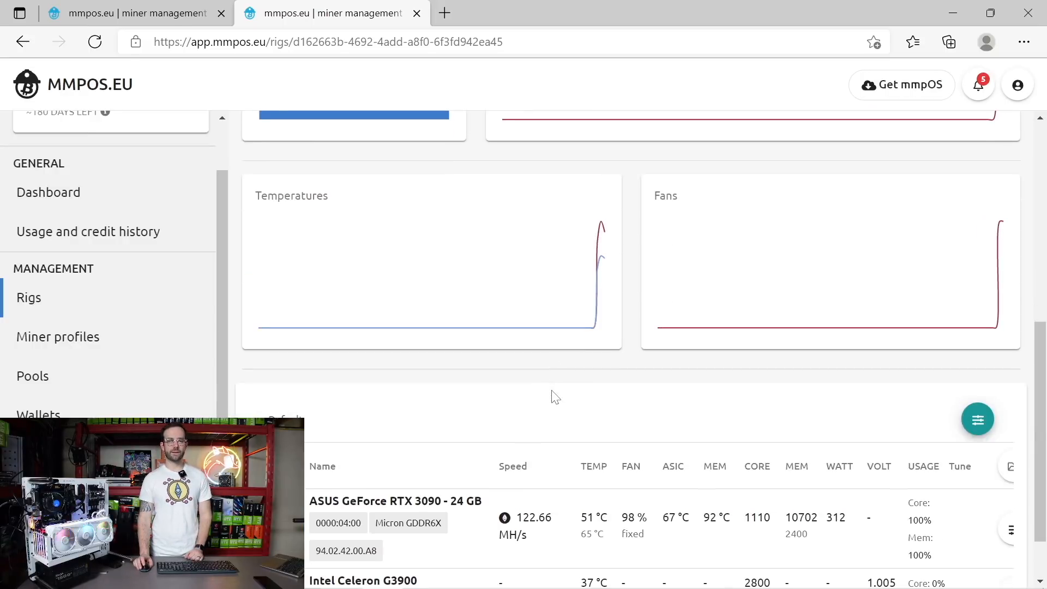
{"action": "scroll", "scroll_direction": "down", "scroll_amount": 3}
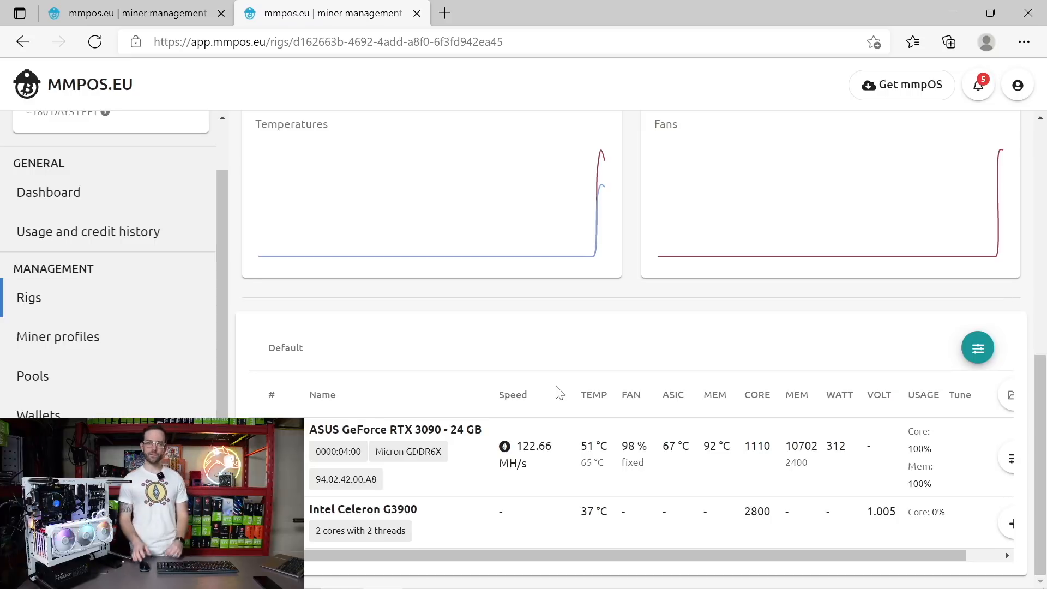
{"action": "mouse_move", "coordinate": [432, 563]}
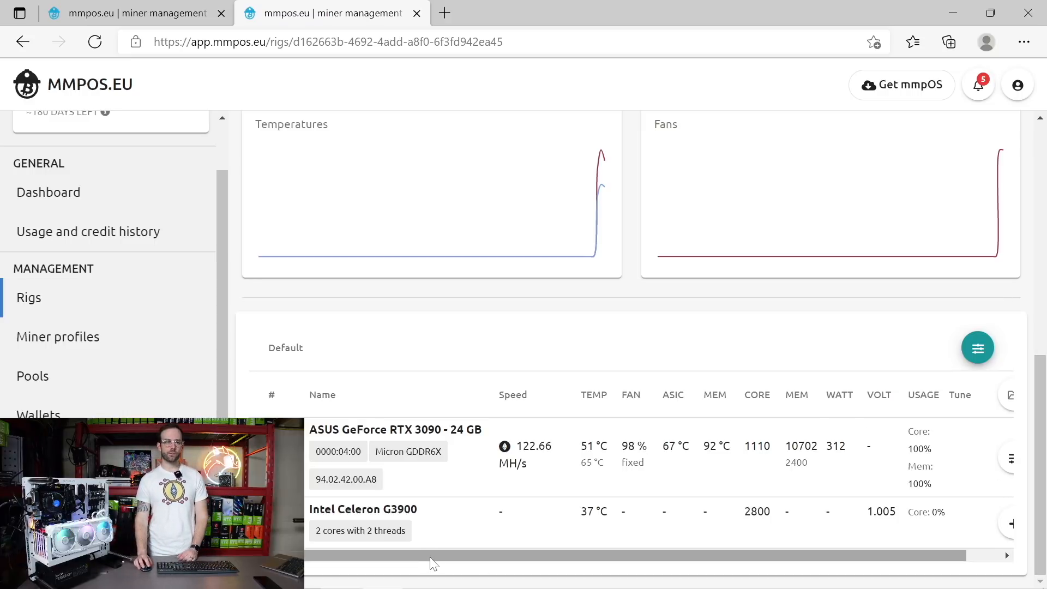
{"action": "scroll", "scroll_direction": "right", "scroll_amount": 3}
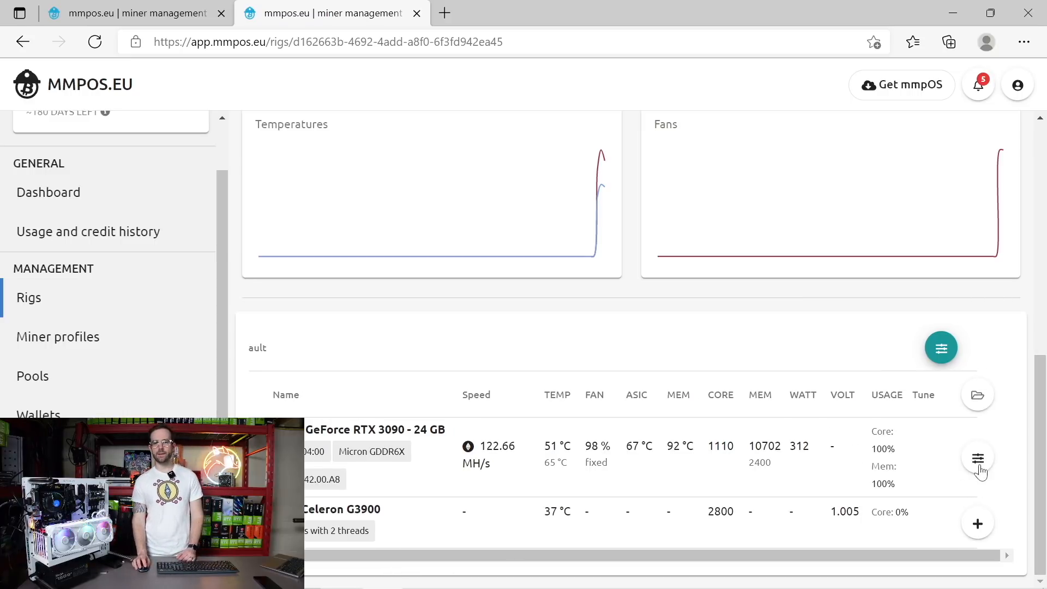
{"action": "left_click", "coordinate": [977, 459]}
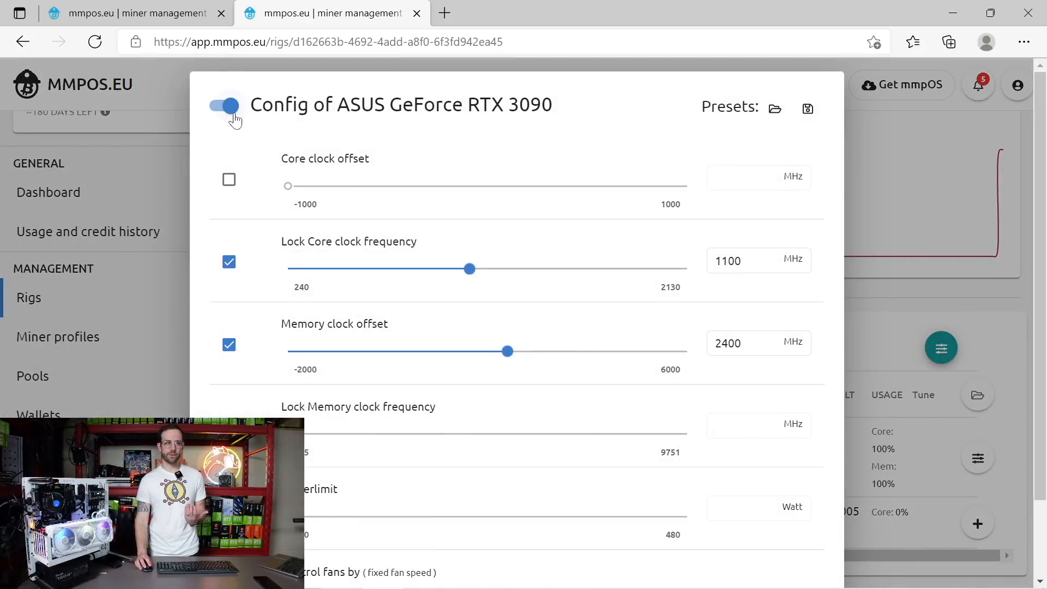
{"action": "mouse_move", "coordinate": [446, 339]}
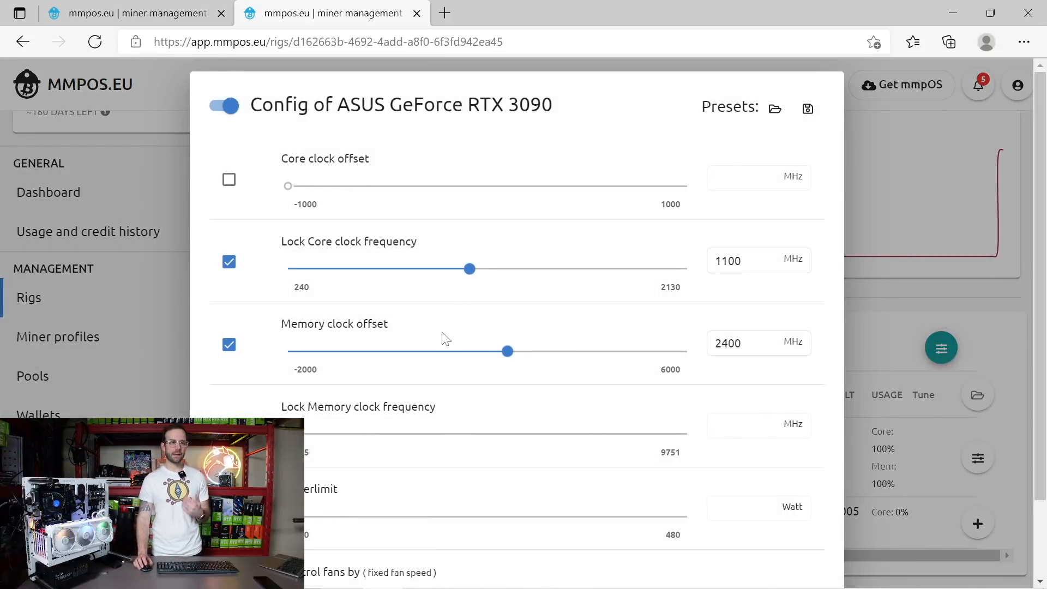
{"action": "left_click", "coordinate": [752, 343]}
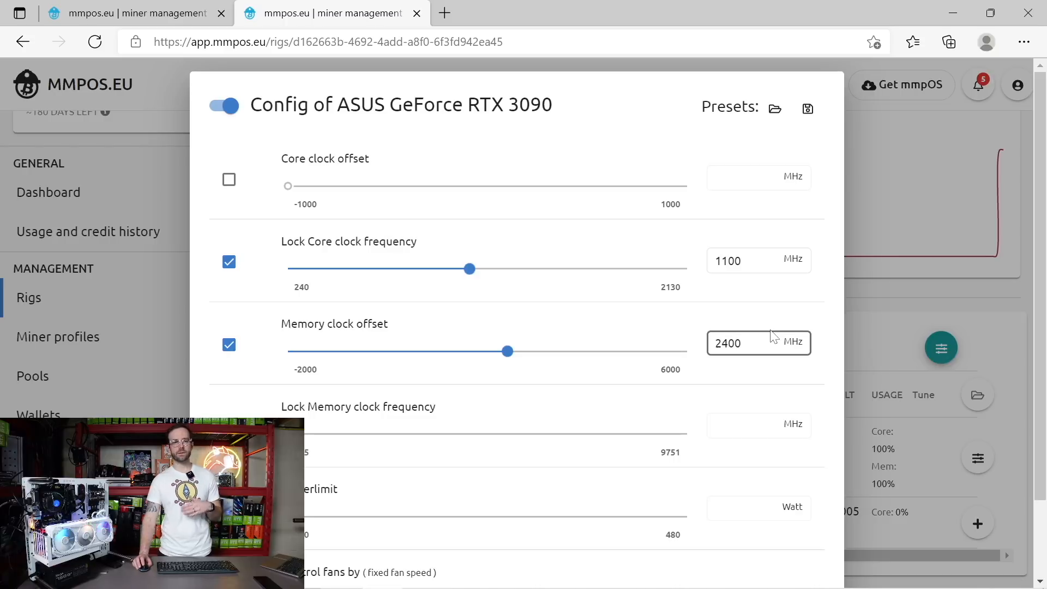
{"action": "mouse_move", "coordinate": [491, 395]}
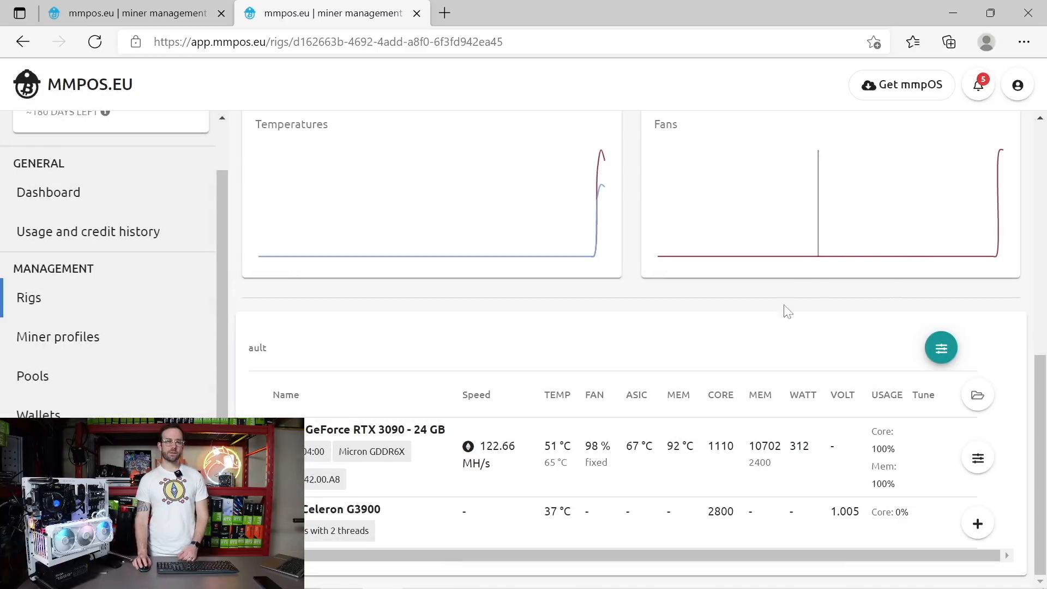
{"action": "mouse_move", "coordinate": [774, 327]}
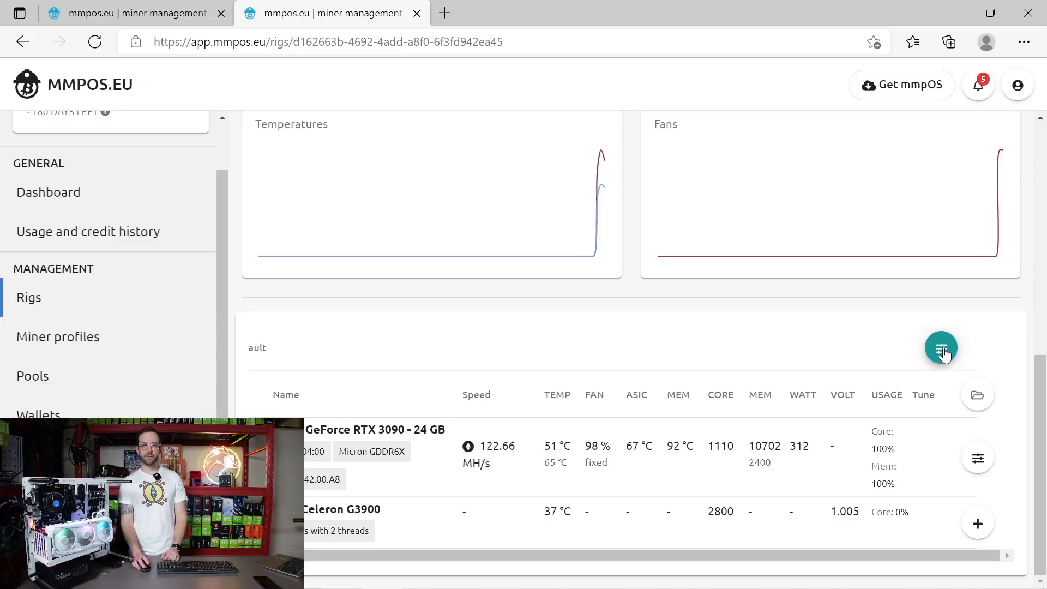
{"action": "left_click", "coordinate": [941, 347]}
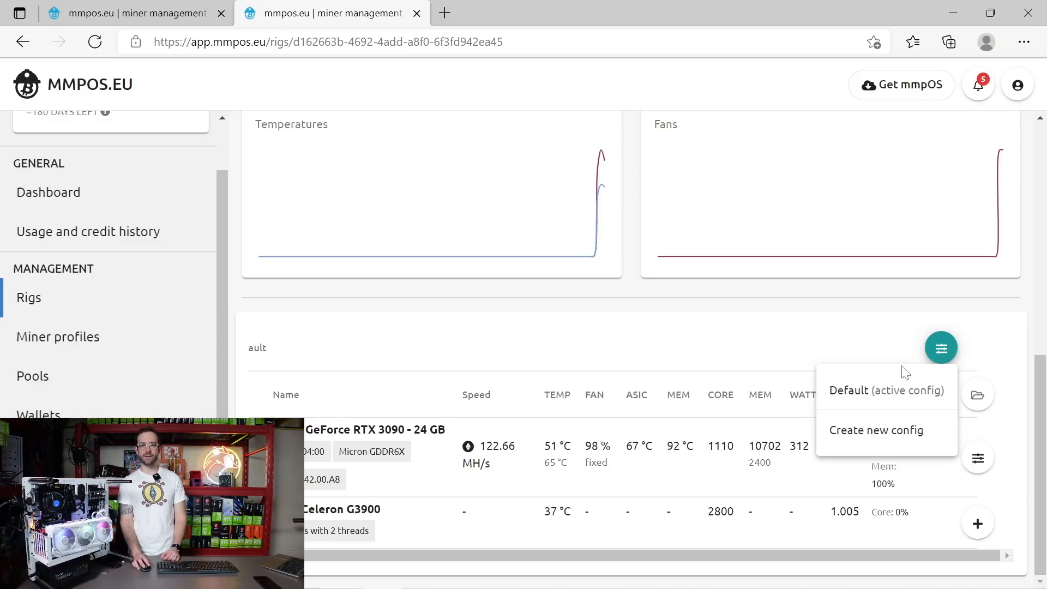
{"action": "left_click", "coordinate": [875, 390]}
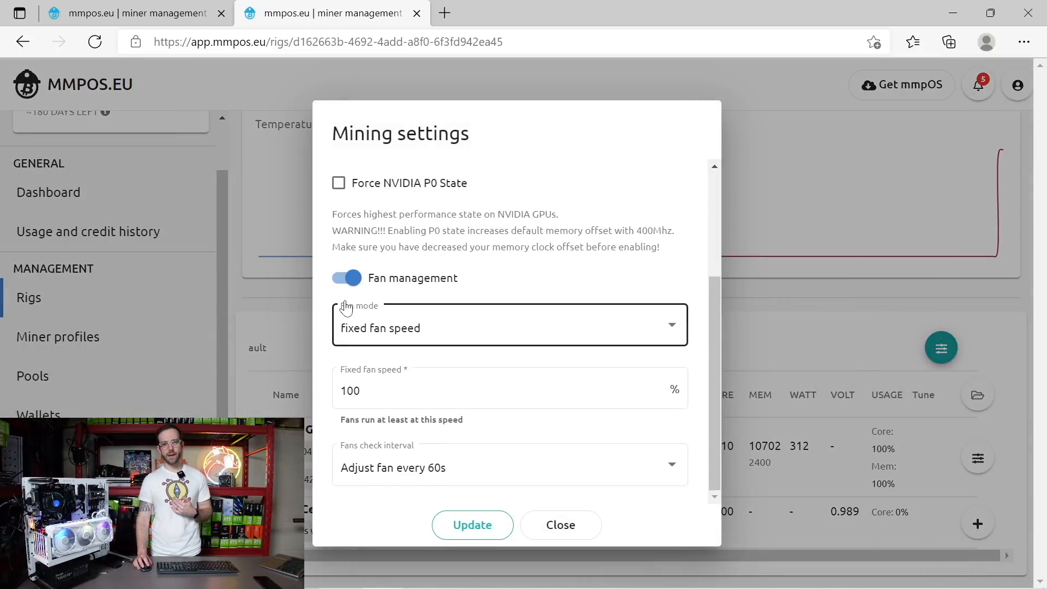
{"action": "left_click", "coordinate": [509, 327]}
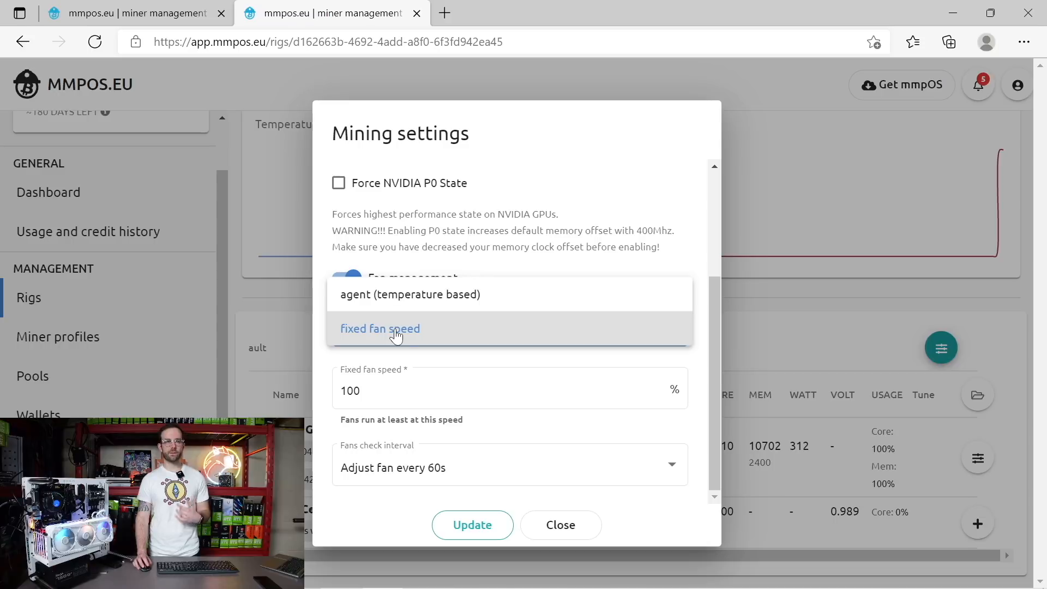
{"action": "left_click", "coordinate": [380, 328]}
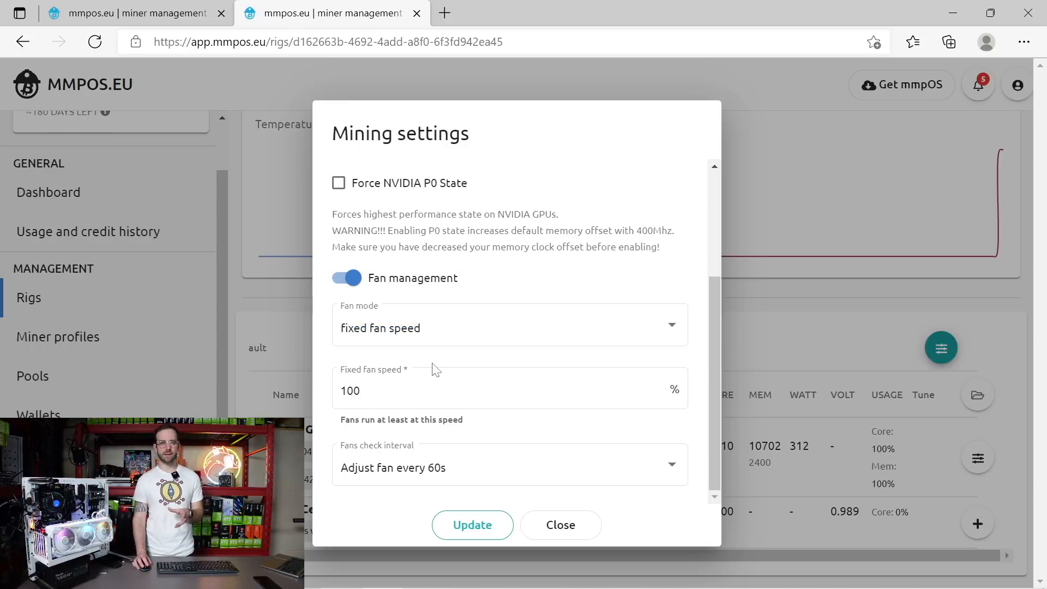
{"action": "mouse_move", "coordinate": [567, 515]}
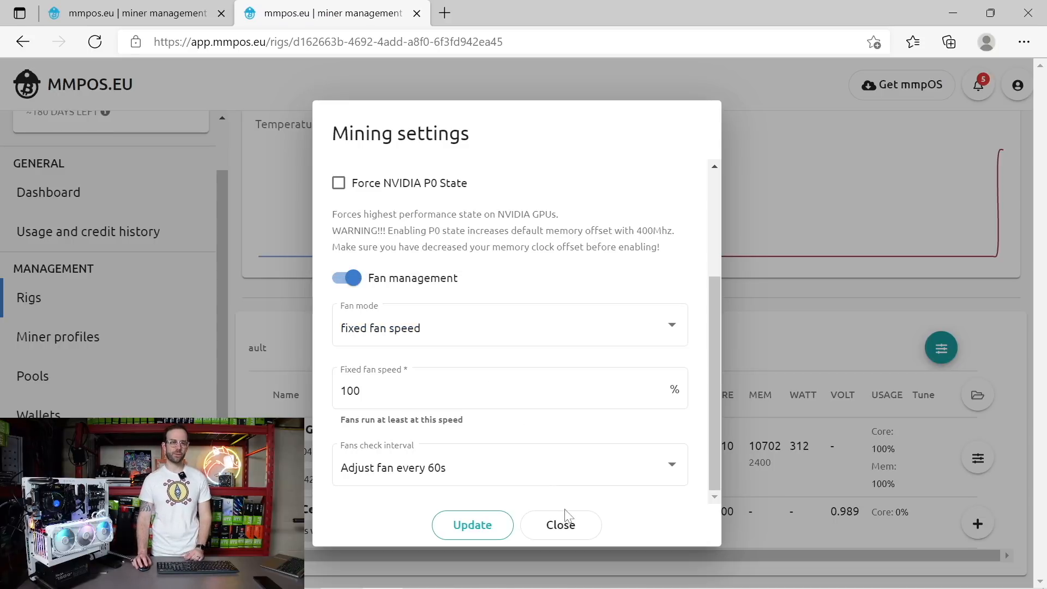
{"action": "left_click", "coordinate": [560, 525]}
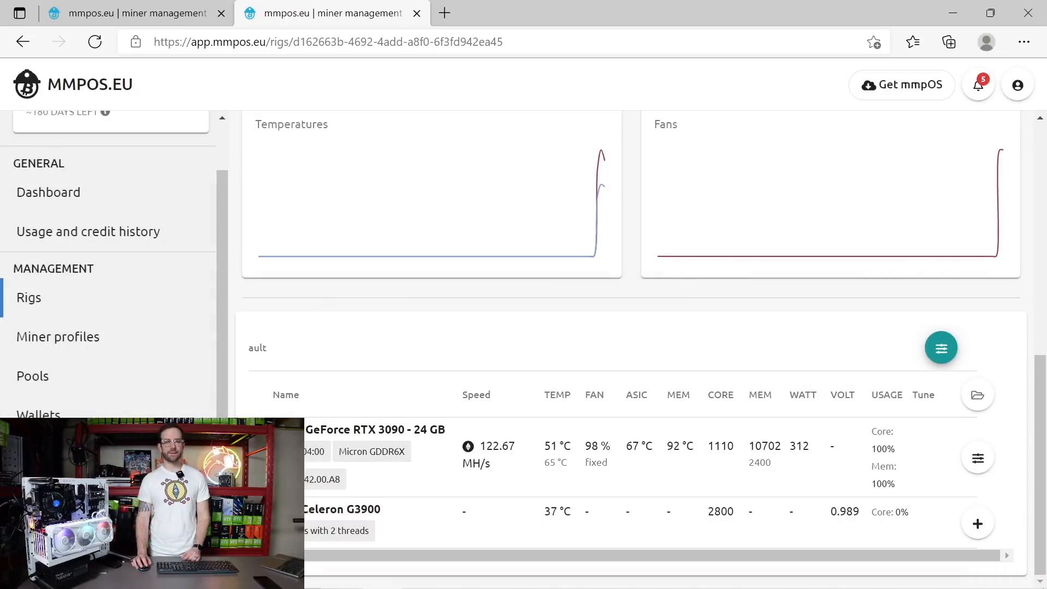
{"action": "mouse_move", "coordinate": [630, 446]}
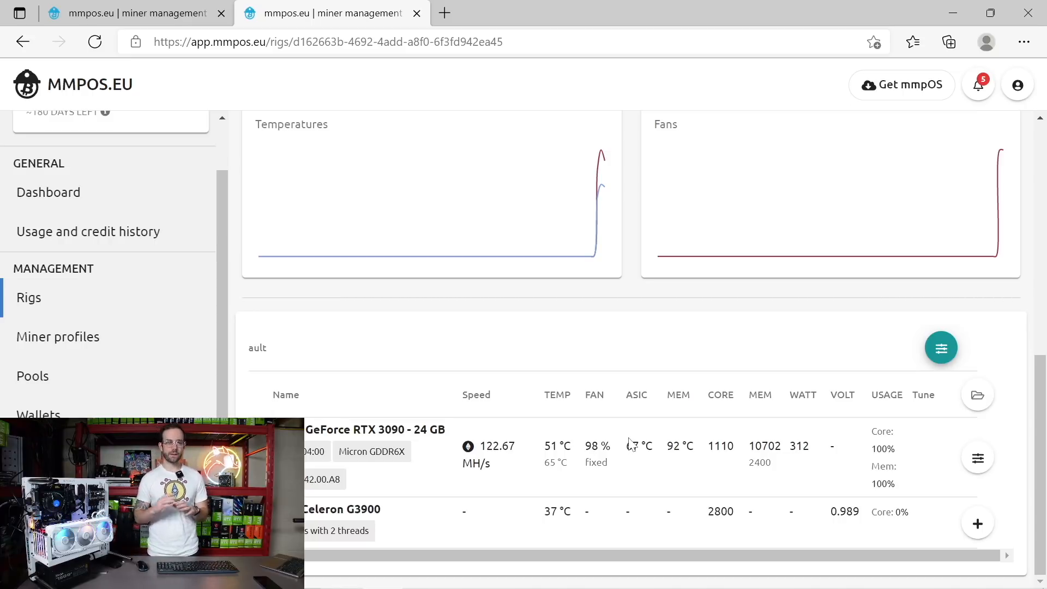
{"action": "mouse_move", "coordinate": [641, 461]}
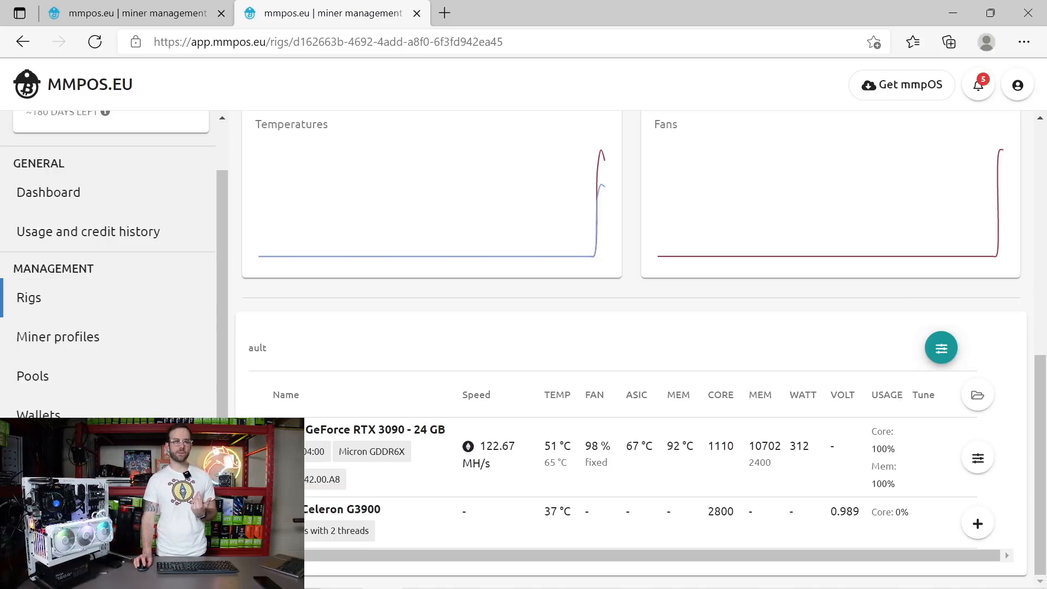
{"action": "mouse_move", "coordinate": [542, 458]}
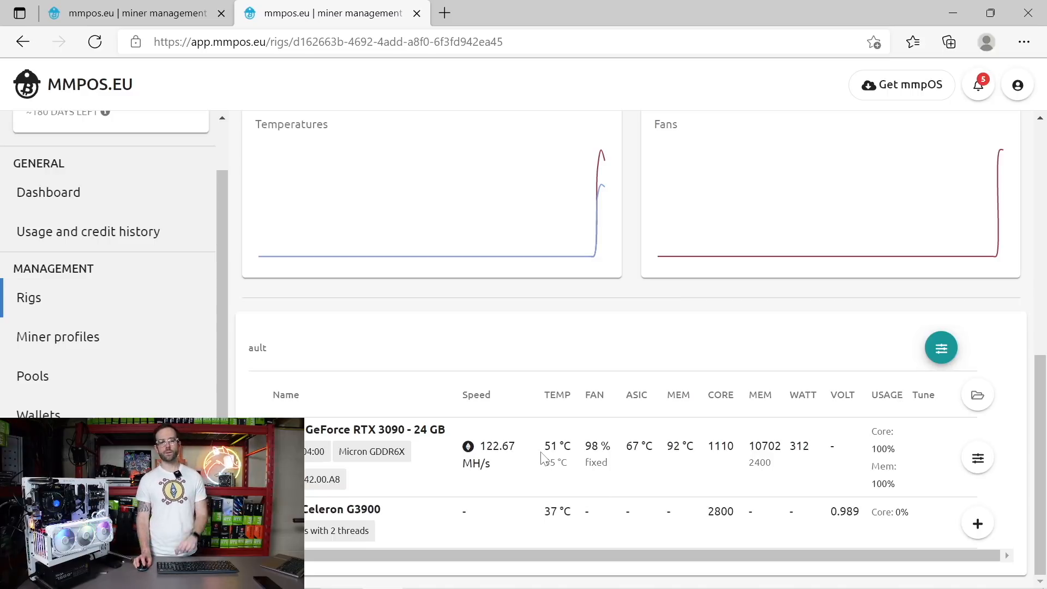